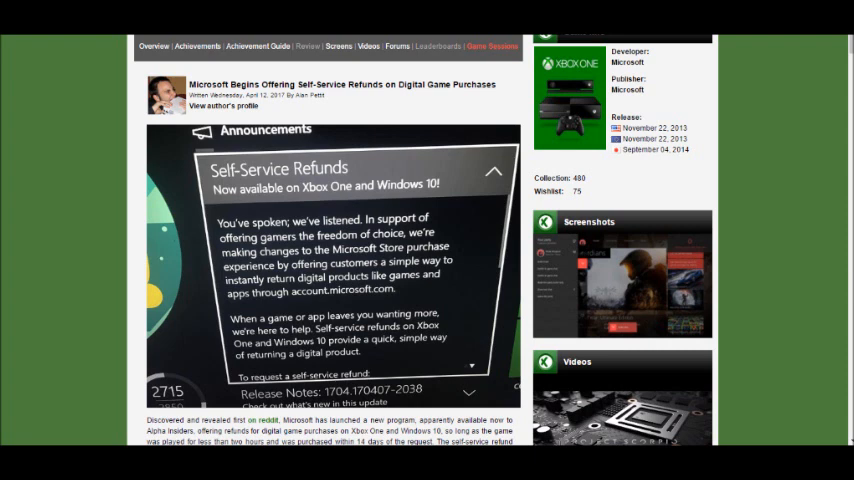
scroll(down, 3)
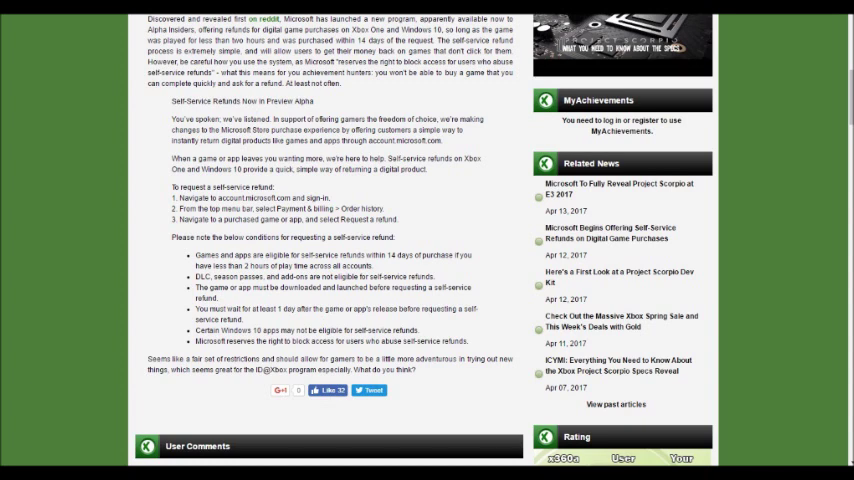